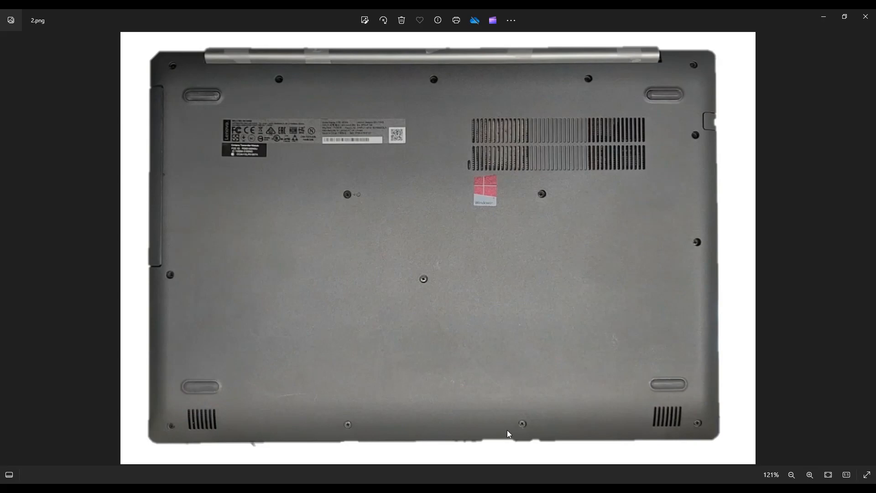
{"action": "mouse_move", "coordinate": [642, 75]}
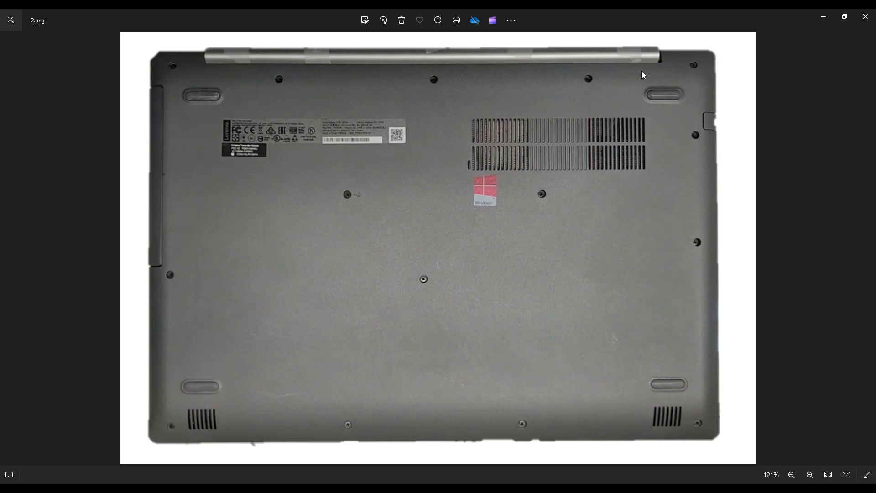
{"action": "mouse_move", "coordinate": [165, 68]}
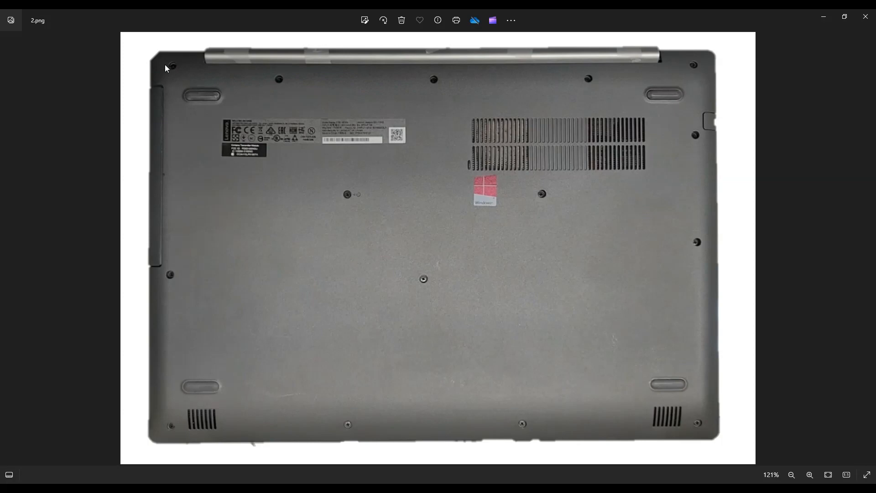
{"action": "mouse_move", "coordinate": [161, 288]}
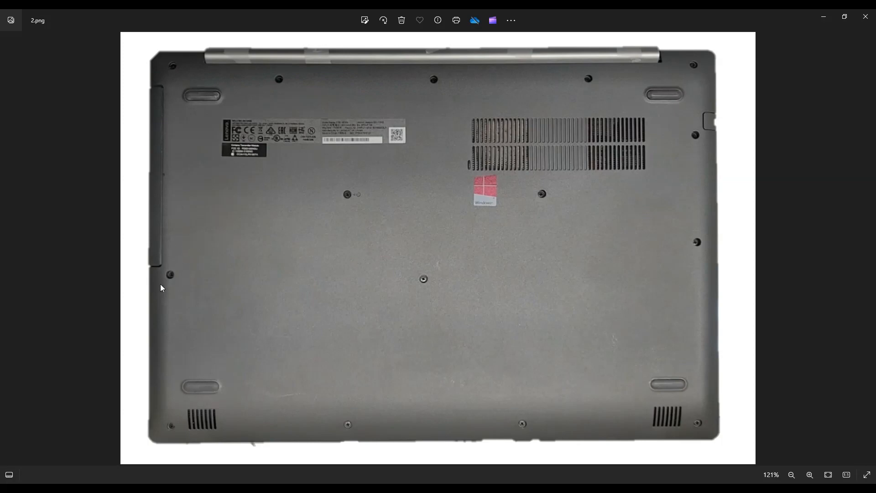
{"action": "mouse_move", "coordinate": [350, 179]}
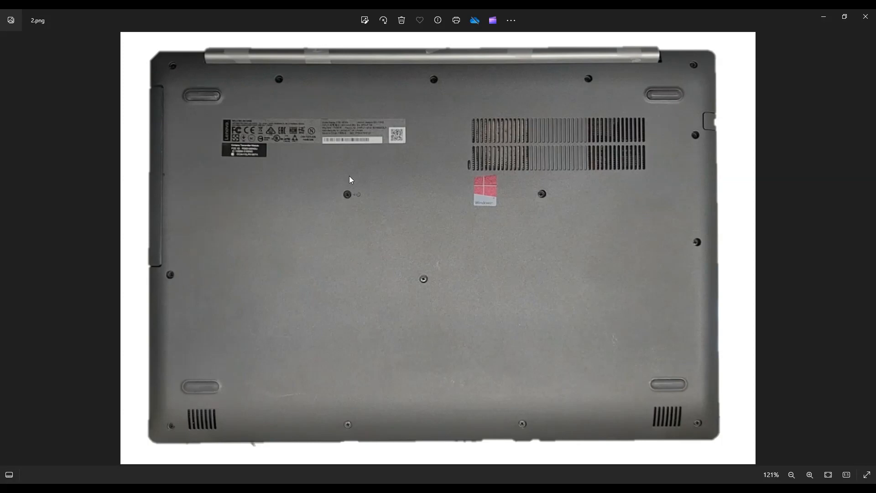
{"action": "mouse_move", "coordinate": [506, 284]}
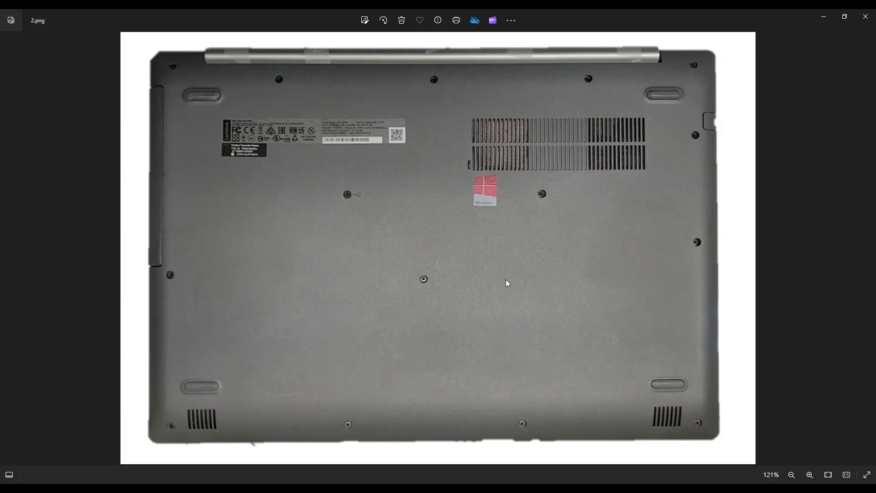
{"action": "mouse_move", "coordinate": [702, 246]}
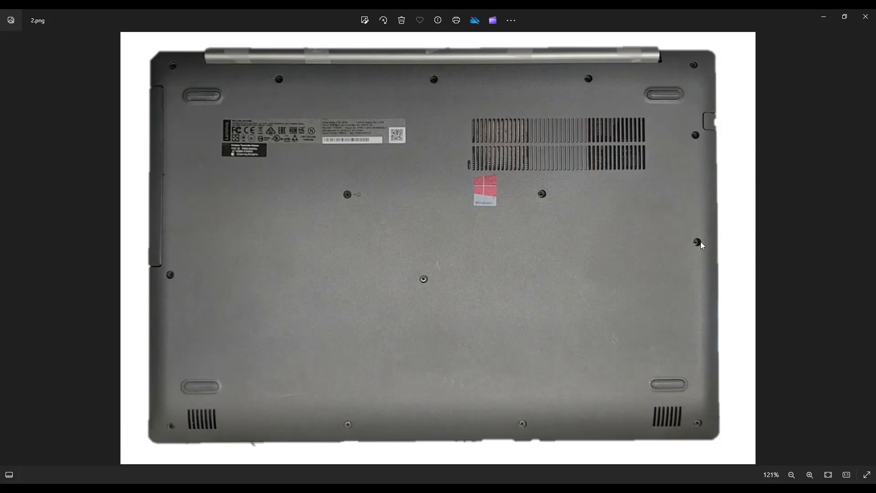
{"action": "mouse_move", "coordinate": [391, 349]}
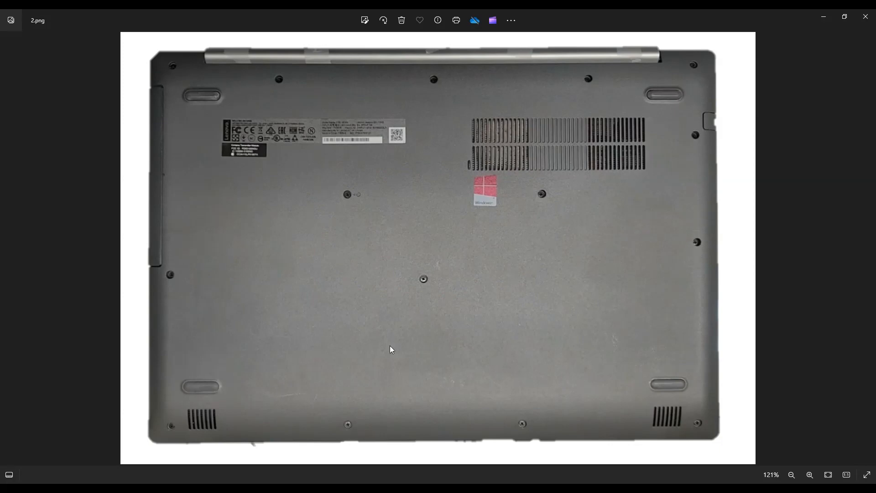
{"action": "mouse_move", "coordinate": [165, 131]}
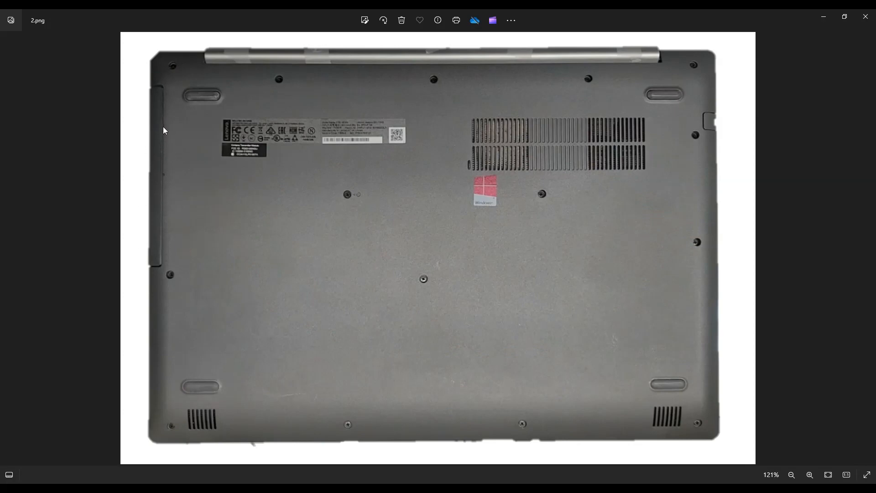
{"action": "mouse_move", "coordinate": [159, 233]}
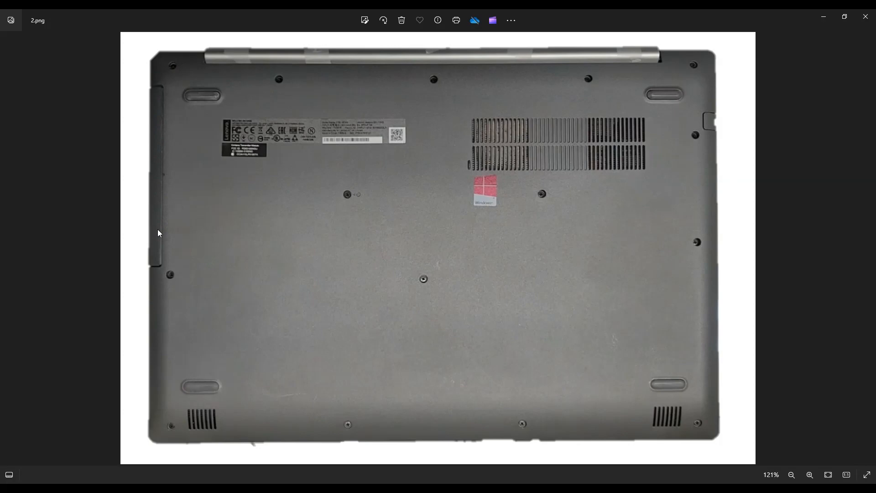
{"action": "mouse_move", "coordinate": [165, 104]}
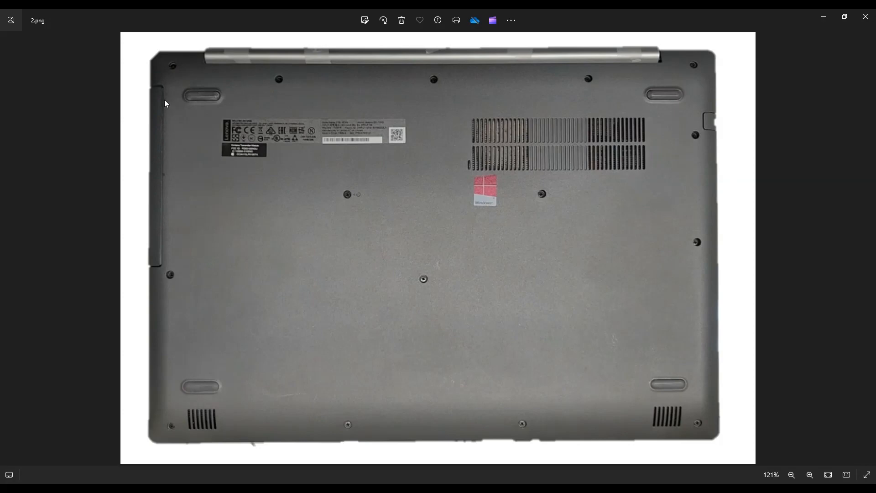
{"action": "mouse_move", "coordinate": [163, 267]}
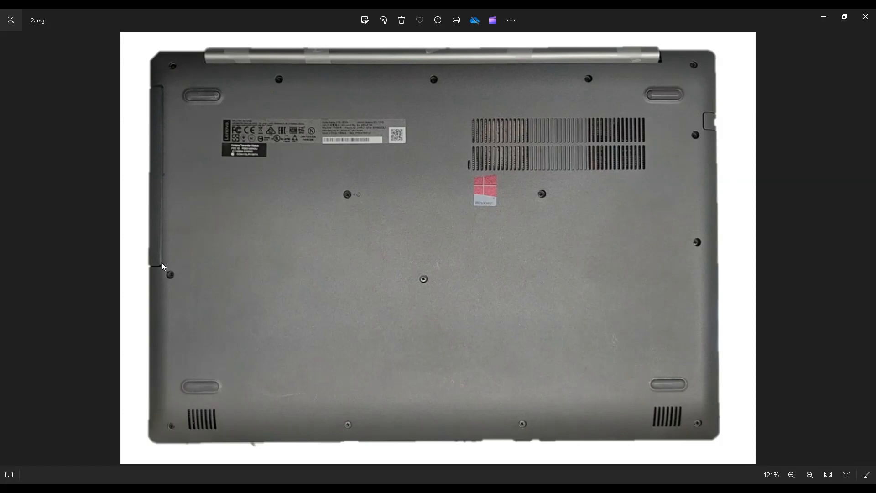
{"action": "mouse_move", "coordinate": [159, 192]}
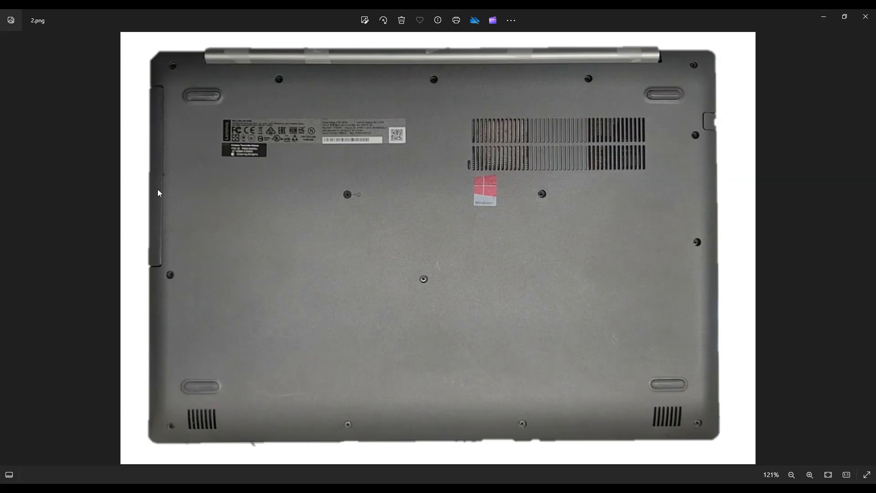
{"action": "mouse_move", "coordinate": [162, 192]}
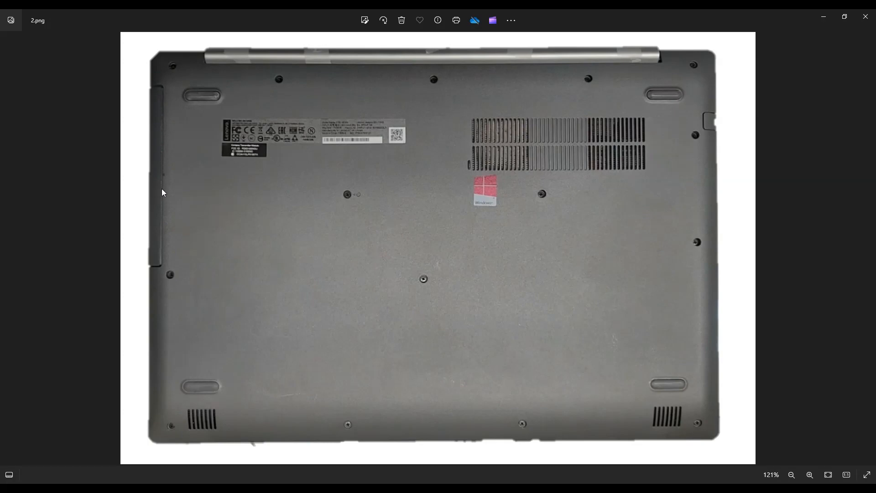
{"action": "mouse_move", "coordinate": [44, 190]}
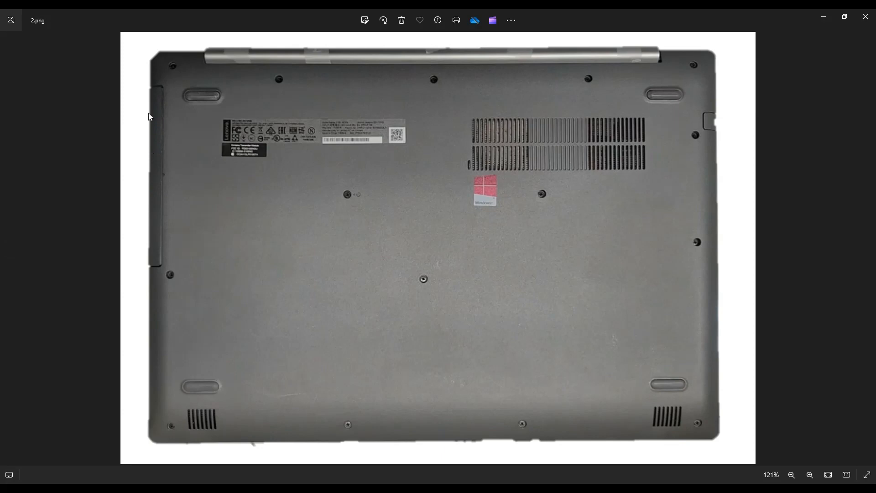
{"action": "mouse_move", "coordinate": [153, 137]}
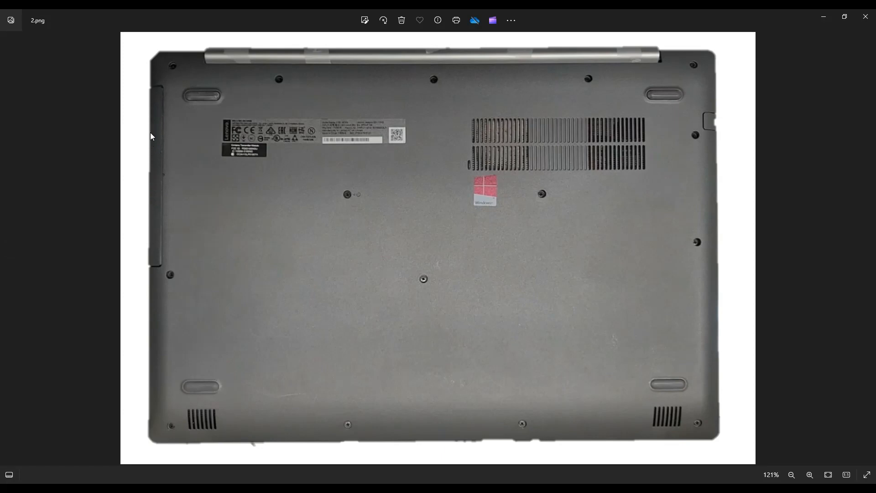
{"action": "mouse_move", "coordinate": [154, 139]}
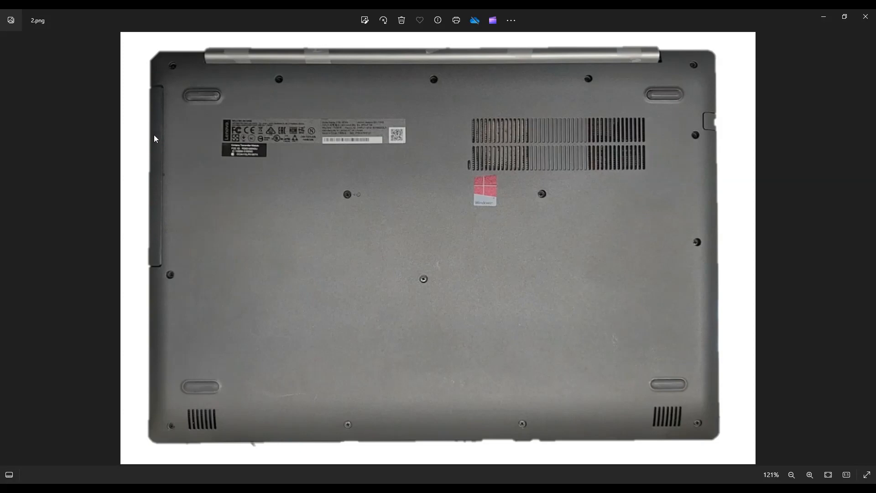
{"action": "mouse_move", "coordinate": [161, 199]}
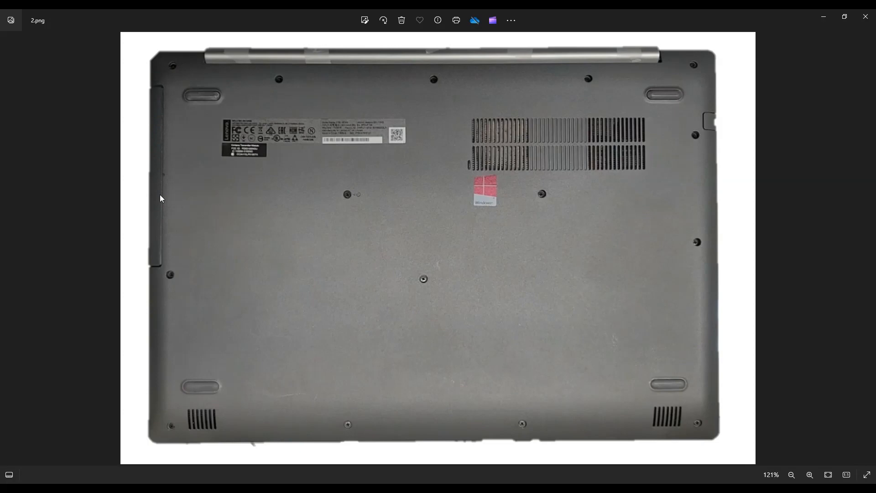
{"action": "mouse_move", "coordinate": [232, 147]}
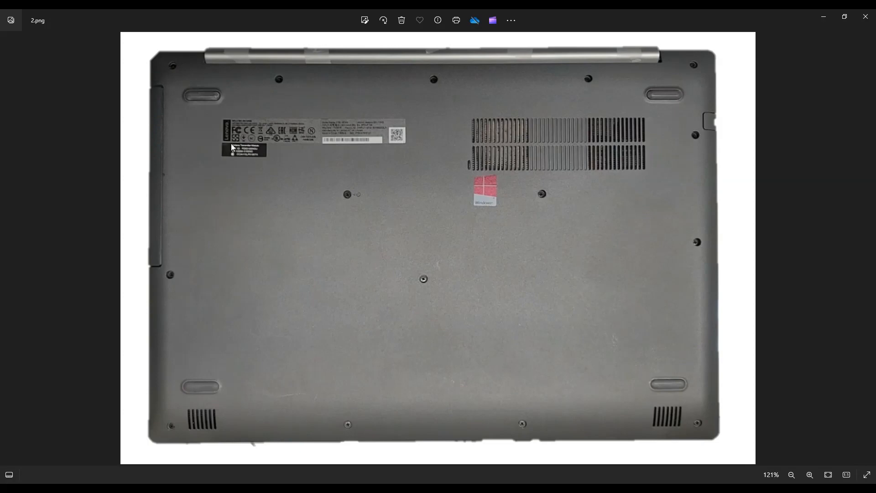
{"action": "mouse_move", "coordinate": [152, 195]}
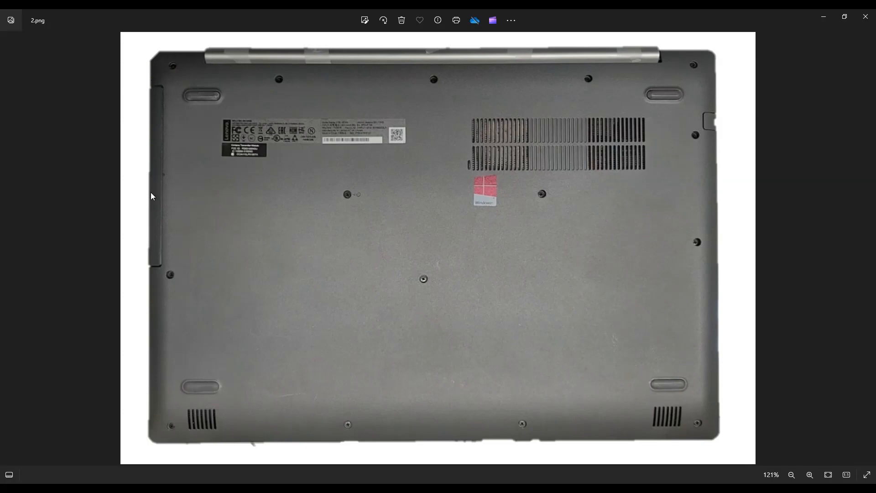
{"action": "mouse_move", "coordinate": [145, 294]}
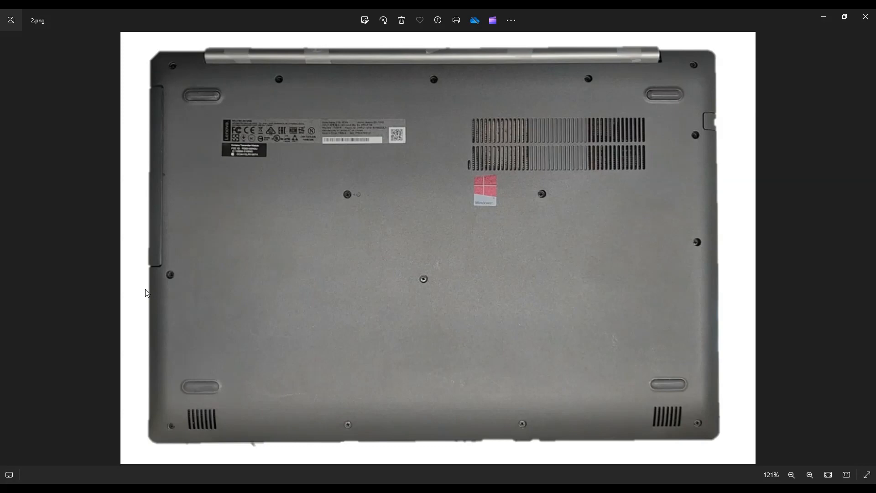
{"action": "mouse_move", "coordinate": [296, 449]}
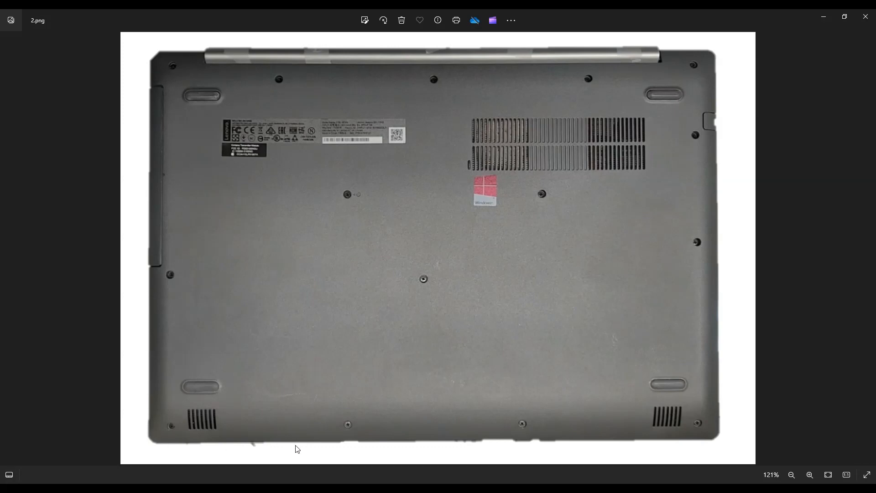
{"action": "mouse_move", "coordinate": [728, 192]}
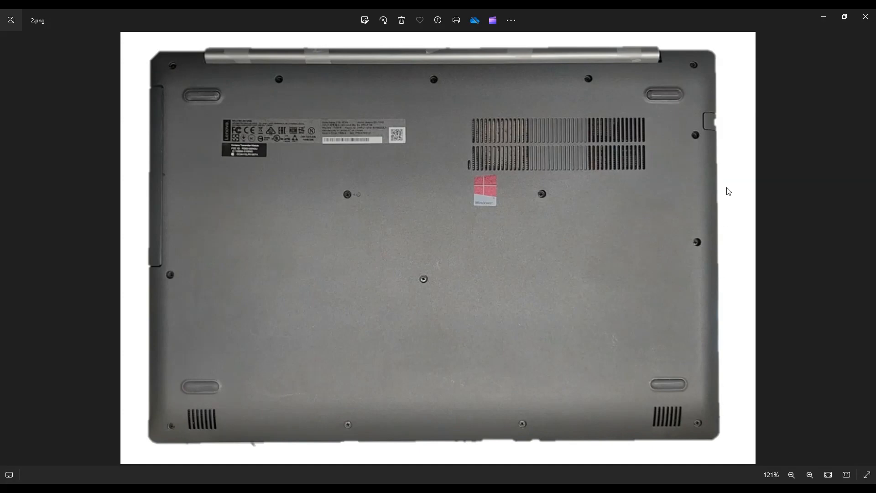
{"action": "mouse_move", "coordinate": [343, 365]}
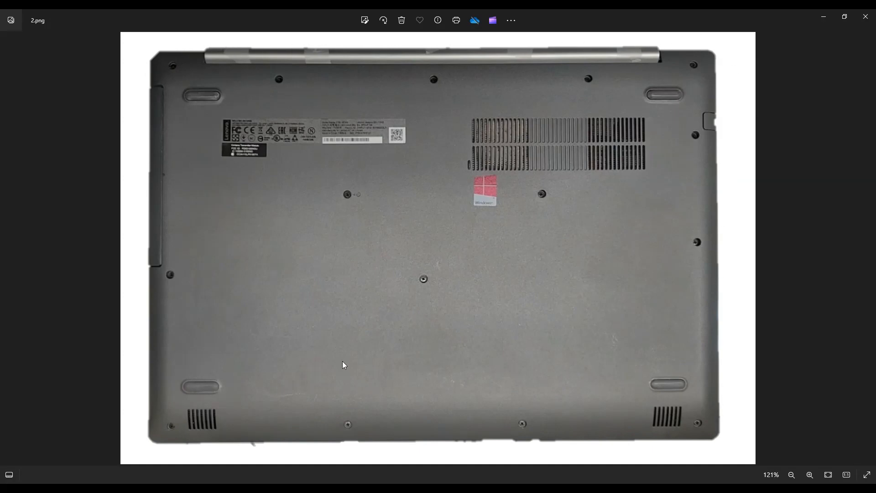
{"action": "mouse_move", "coordinate": [696, 86]}
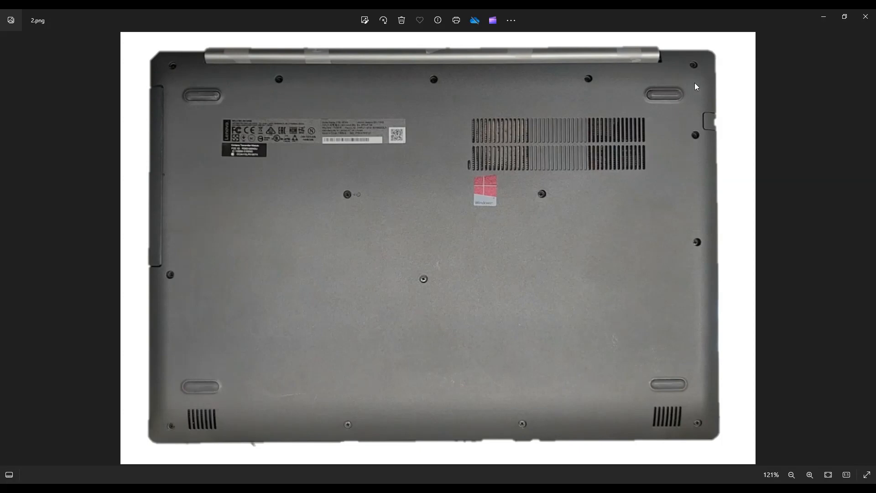
{"action": "mouse_move", "coordinate": [160, 105]}
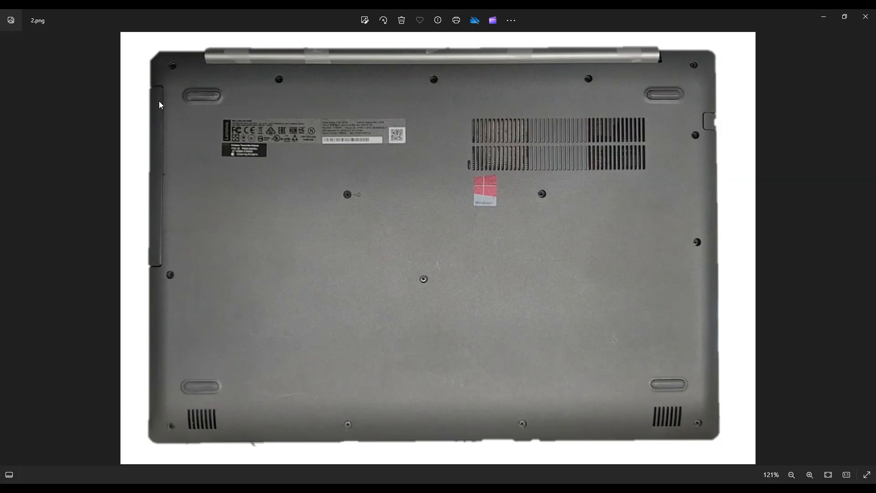
{"action": "mouse_move", "coordinate": [160, 155]}
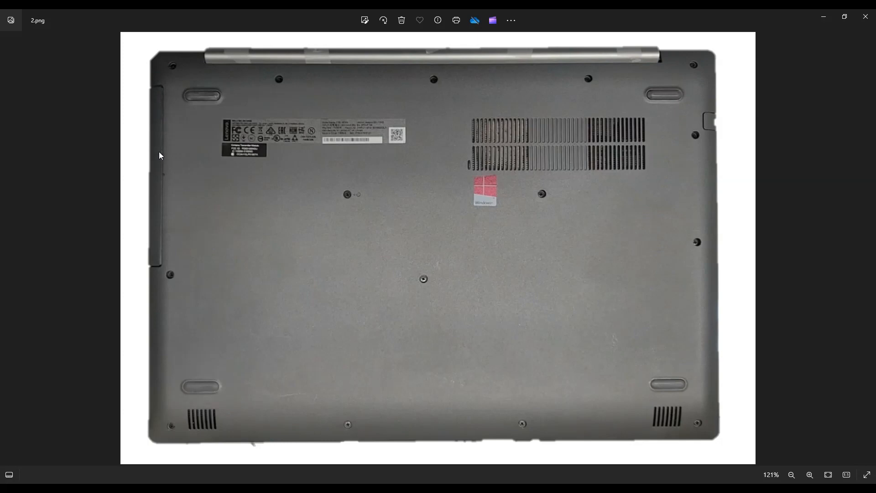
{"action": "mouse_move", "coordinate": [160, 100]}
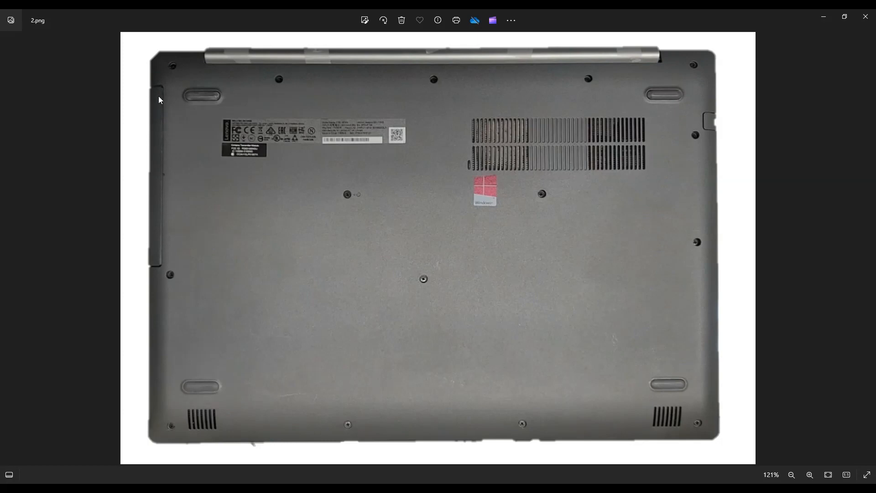
{"action": "mouse_move", "coordinate": [157, 234]}
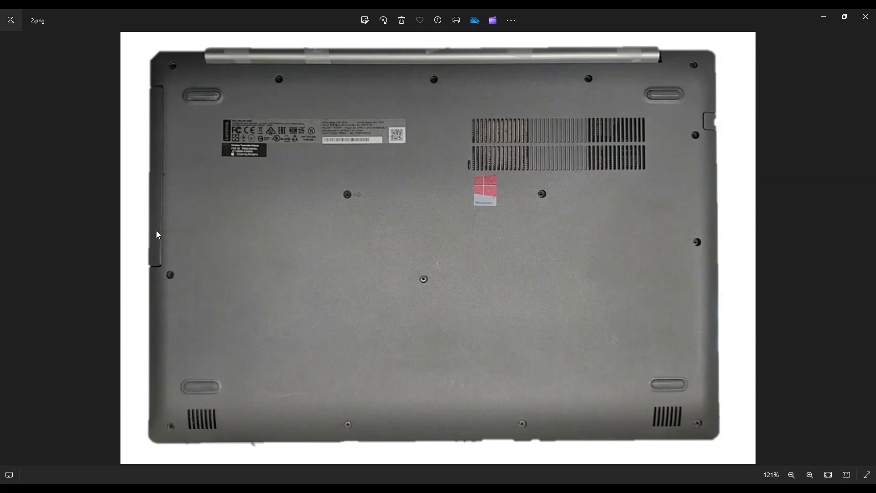
{"action": "mouse_move", "coordinate": [161, 100]}
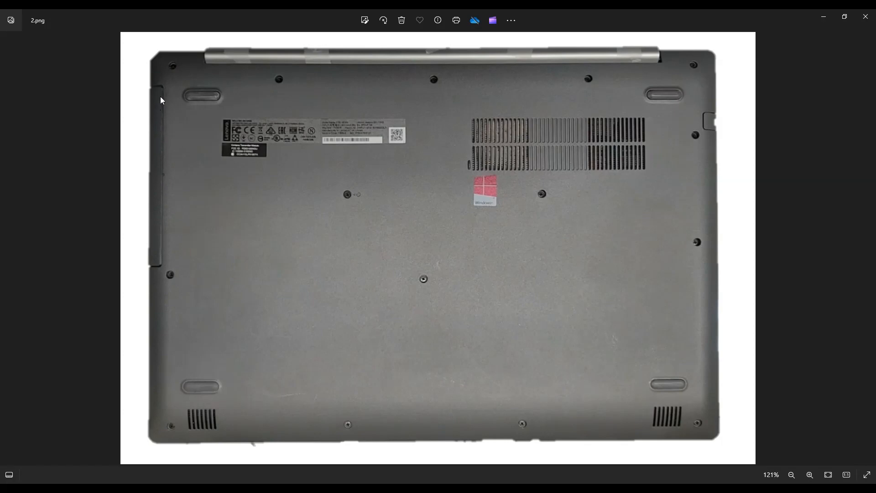
{"action": "mouse_move", "coordinate": [157, 234]}
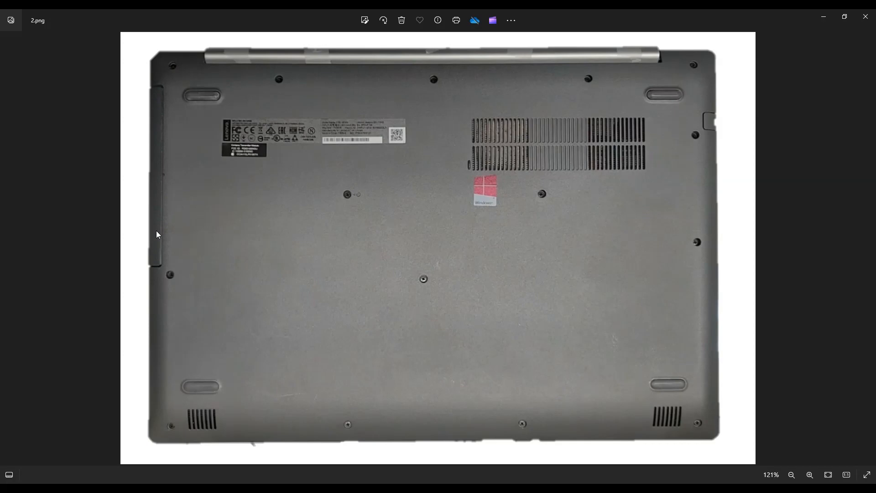
{"action": "mouse_move", "coordinate": [147, 194]}
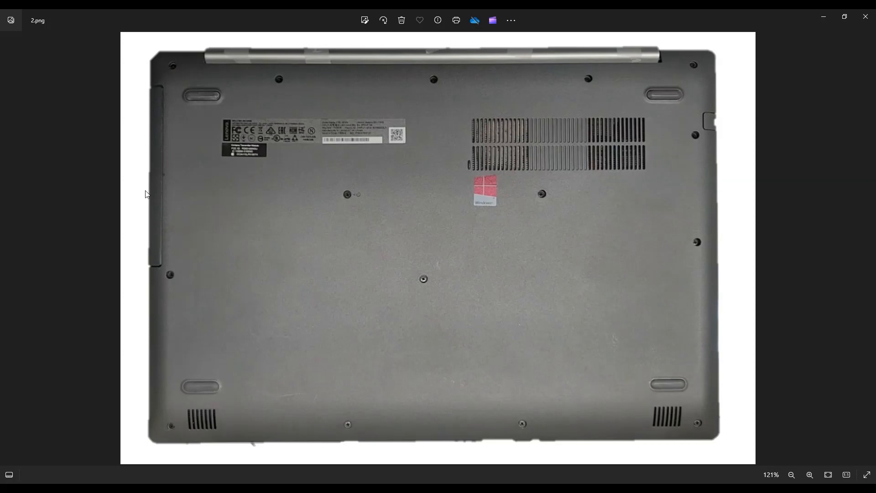
{"action": "mouse_move", "coordinate": [161, 192]}
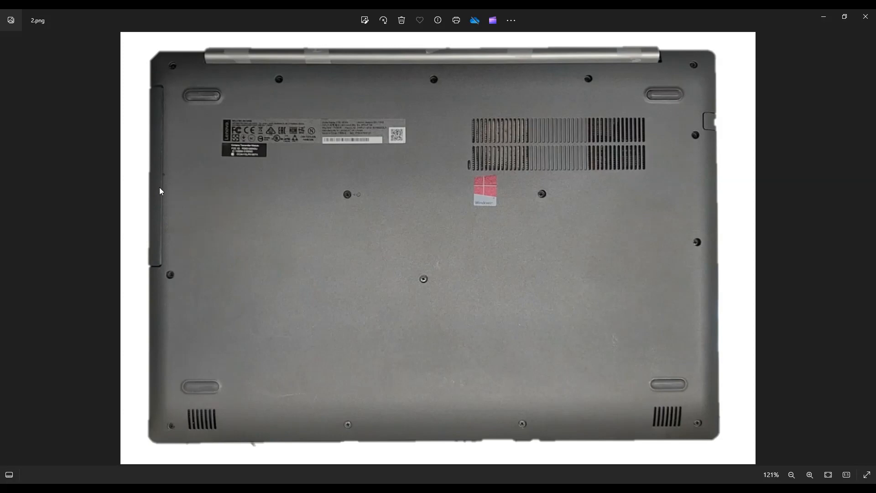
{"action": "mouse_move", "coordinate": [156, 283]}
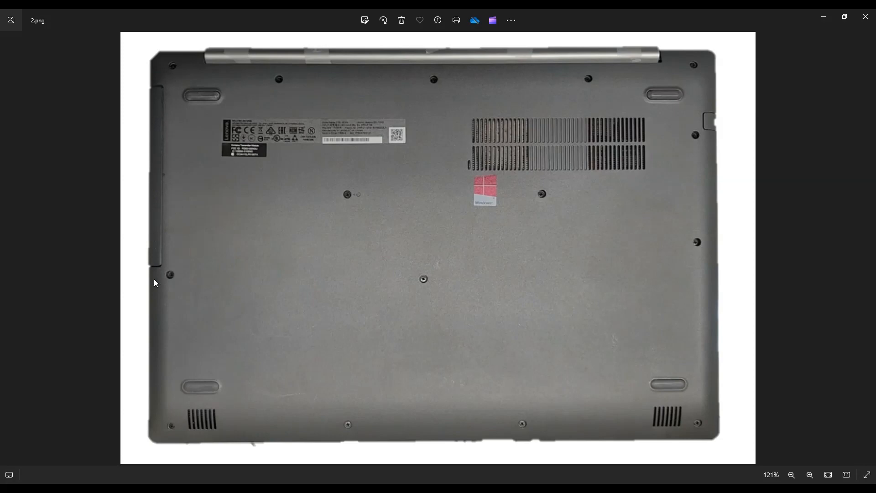
{"action": "mouse_move", "coordinate": [326, 262]}
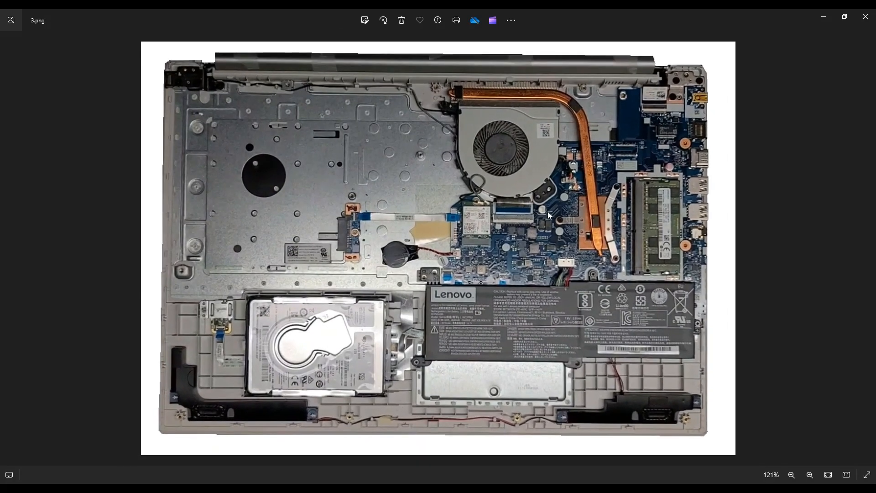
{"action": "mouse_move", "coordinate": [306, 296]}
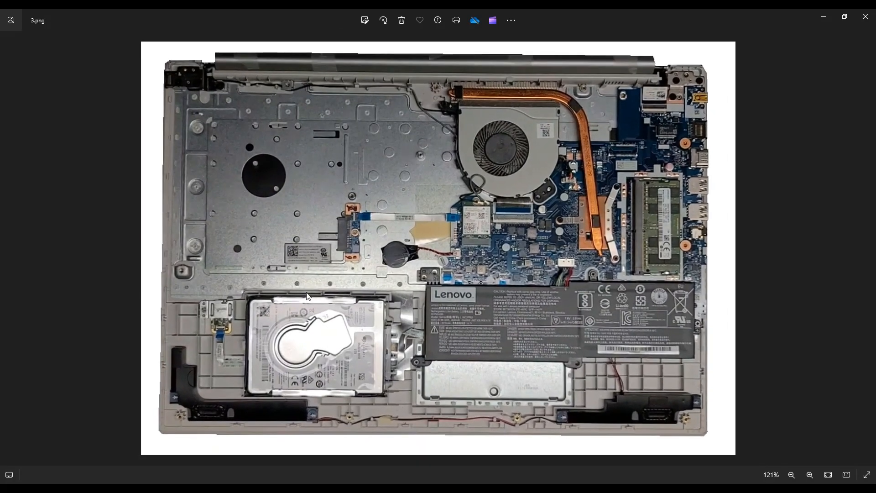
{"action": "mouse_move", "coordinate": [782, 260]}
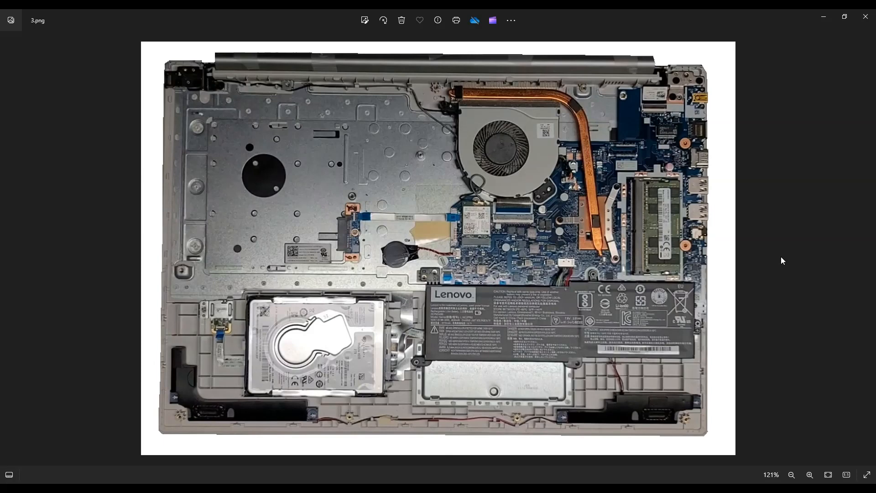
{"action": "mouse_move", "coordinate": [776, 312]}
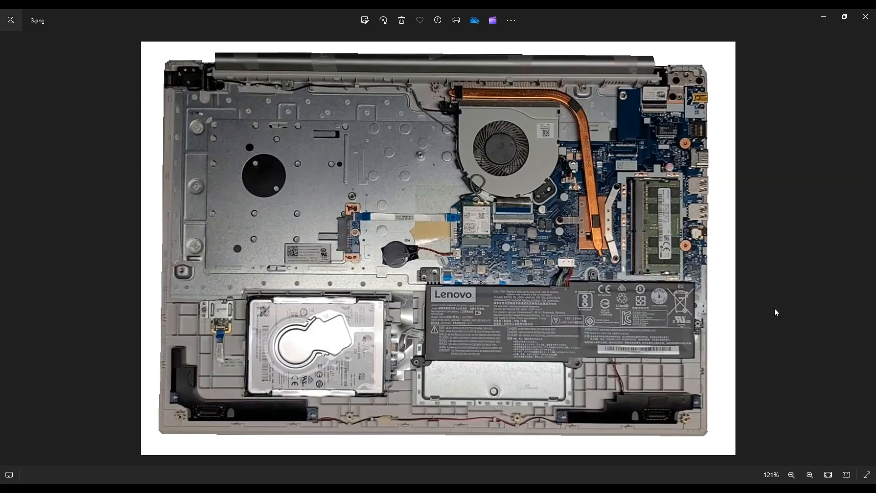
{"action": "mouse_move", "coordinate": [475, 346]}
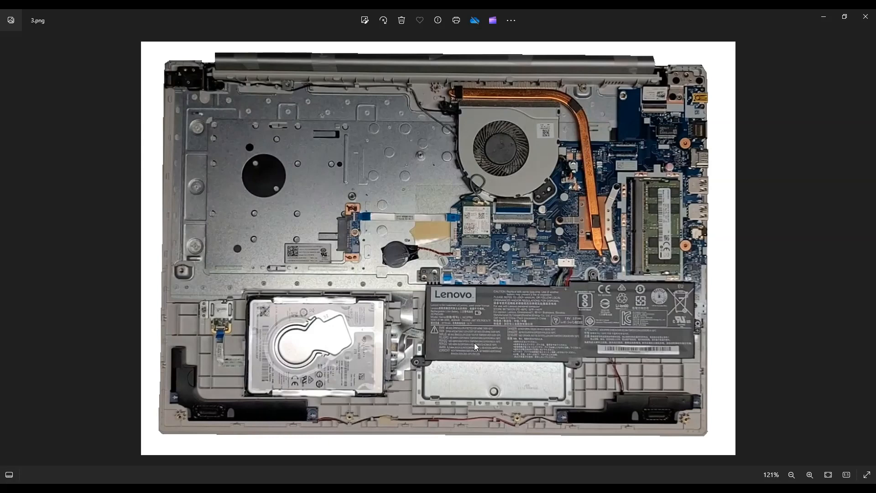
{"action": "mouse_move", "coordinate": [591, 385]}
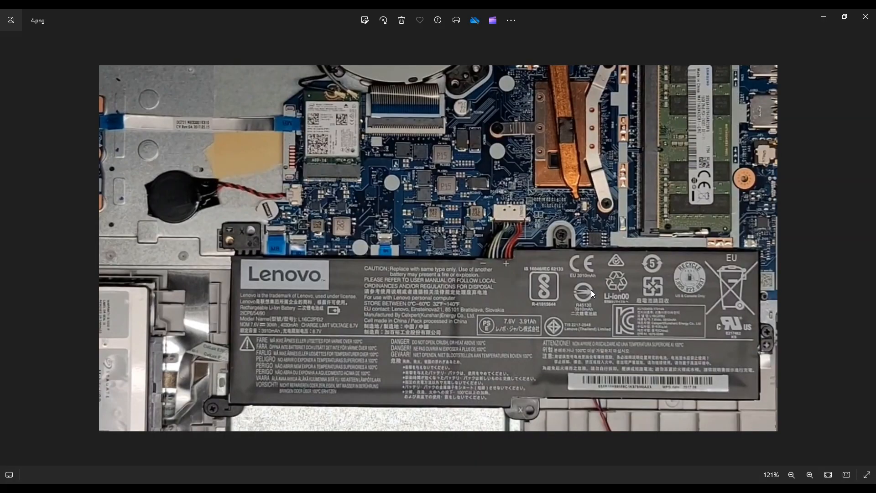
{"action": "mouse_move", "coordinate": [630, 316]}
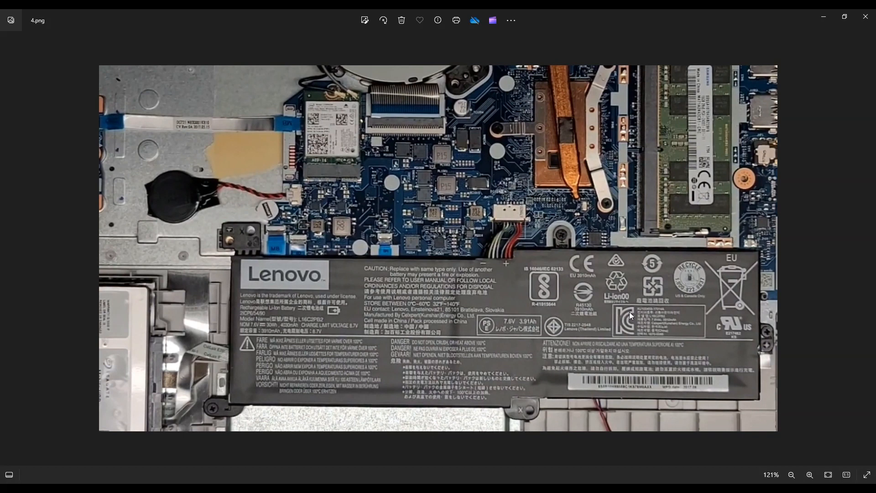
{"action": "mouse_move", "coordinate": [519, 215]}
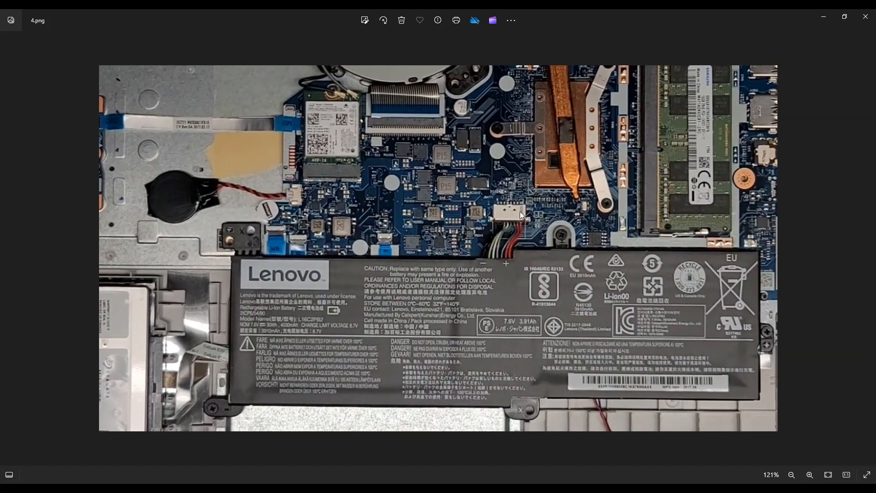
{"action": "mouse_move", "coordinate": [517, 234]}
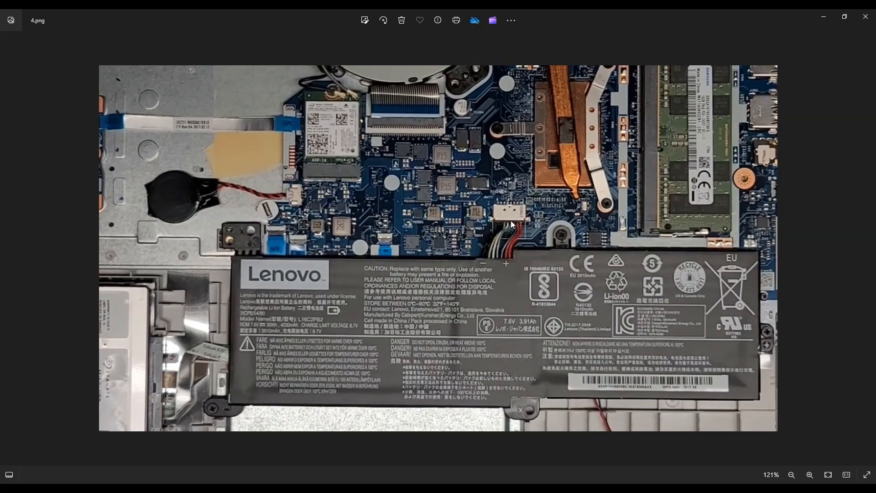
{"action": "mouse_move", "coordinate": [503, 235]}
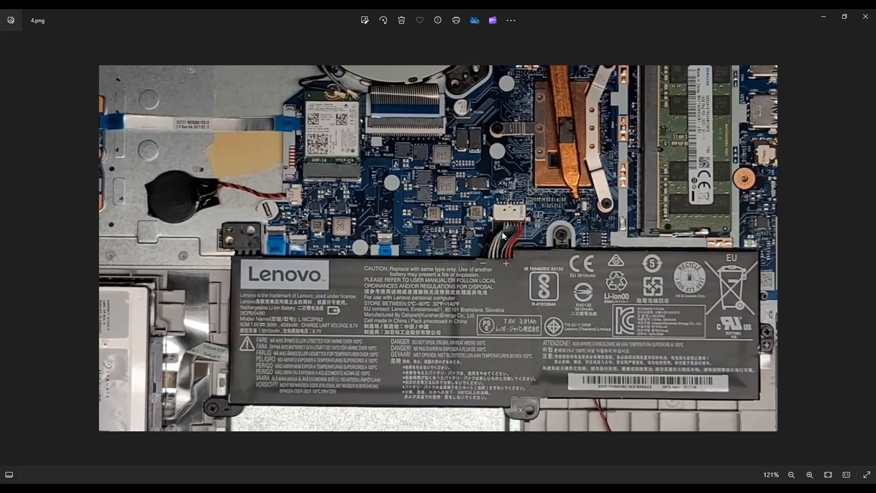
{"action": "mouse_move", "coordinate": [441, 218]}
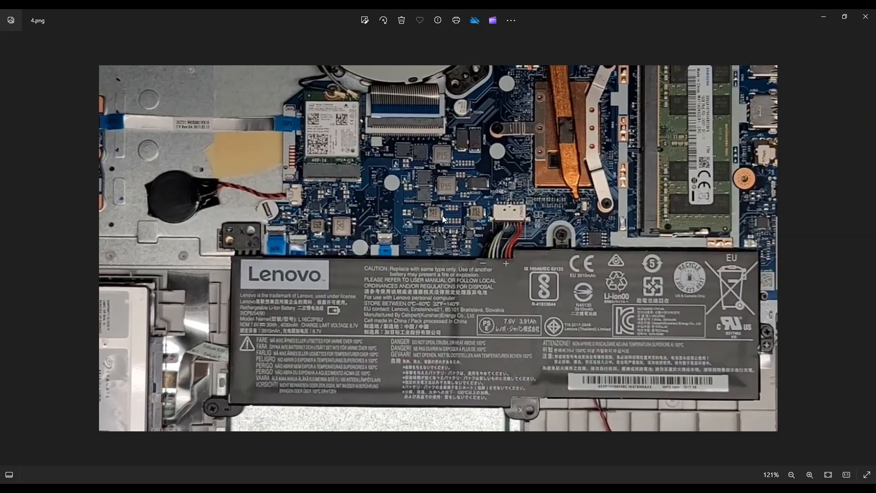
{"action": "mouse_move", "coordinate": [512, 236]}
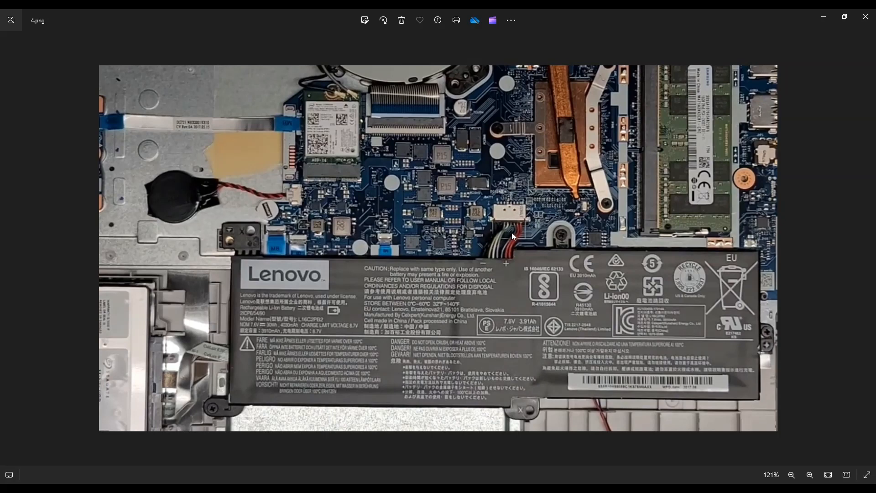
{"action": "mouse_move", "coordinate": [447, 347]}
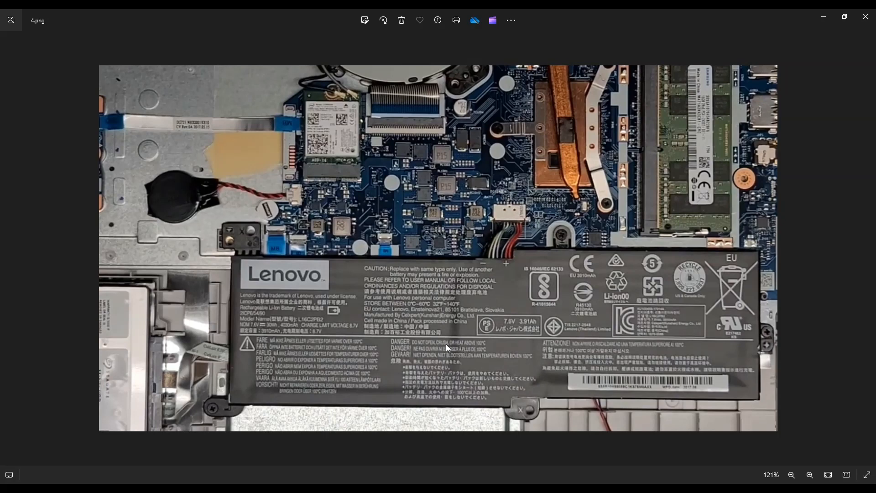
{"action": "mouse_move", "coordinate": [228, 421]}
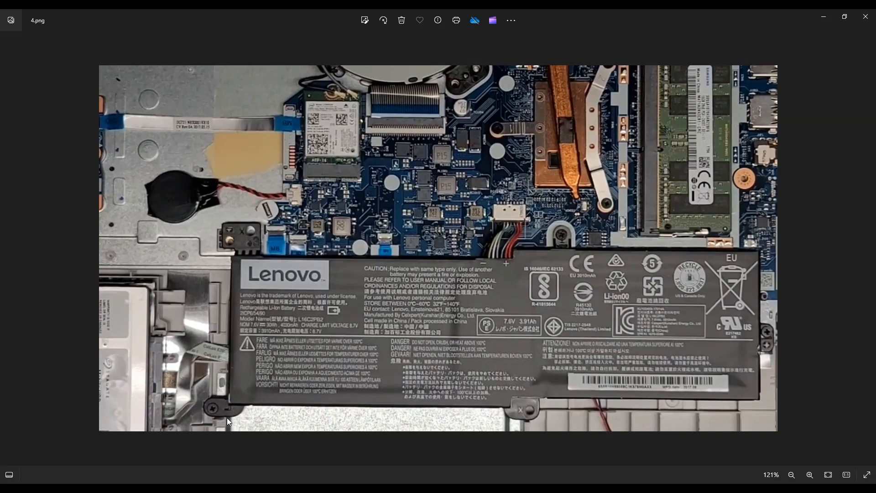
{"action": "mouse_move", "coordinate": [242, 355]}
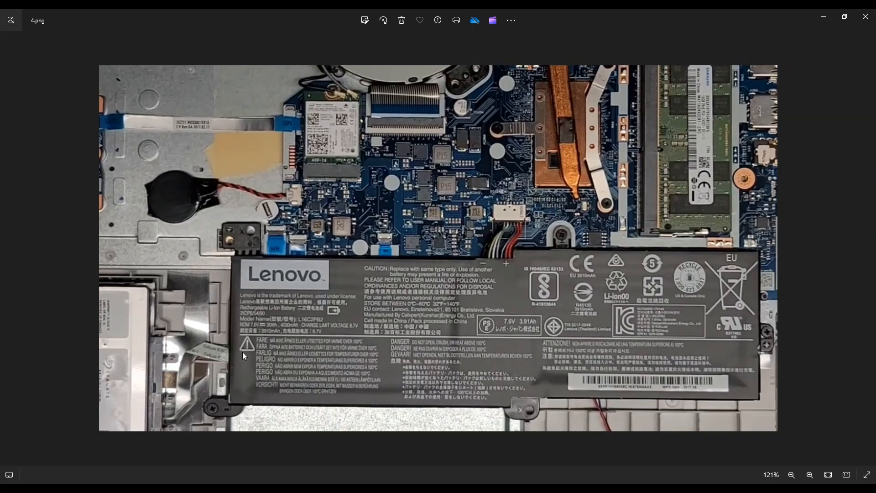
{"action": "mouse_move", "coordinate": [540, 237]}
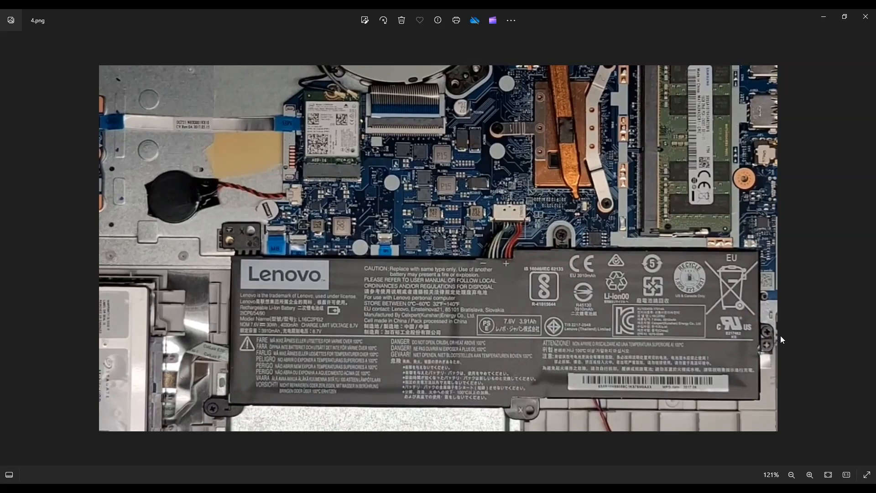
{"action": "mouse_move", "coordinate": [511, 222]}
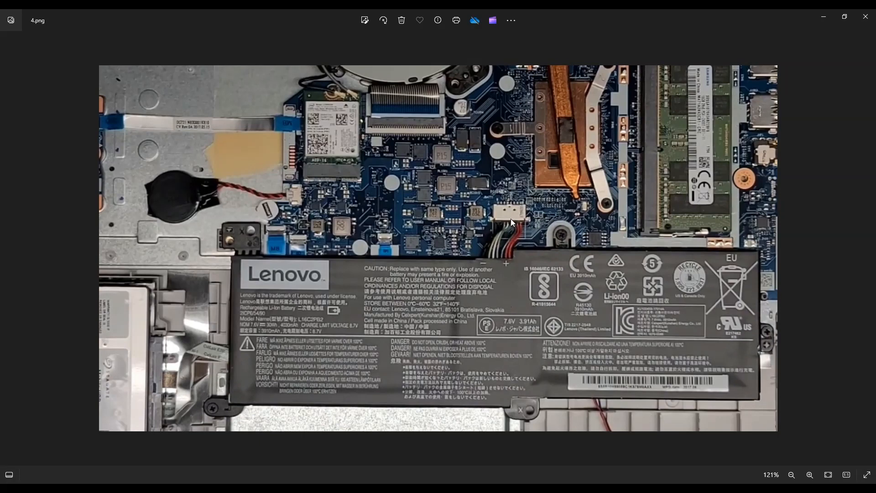
{"action": "mouse_move", "coordinate": [506, 234]}
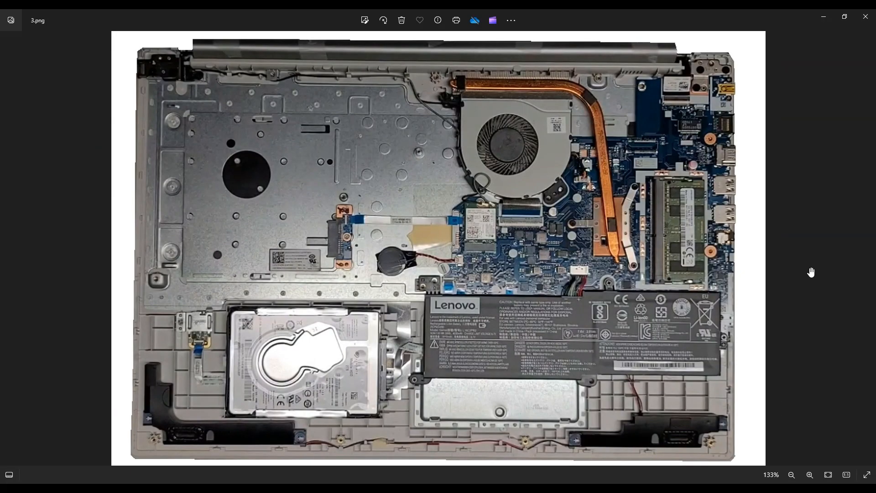
{"action": "mouse_move", "coordinate": [770, 273]}
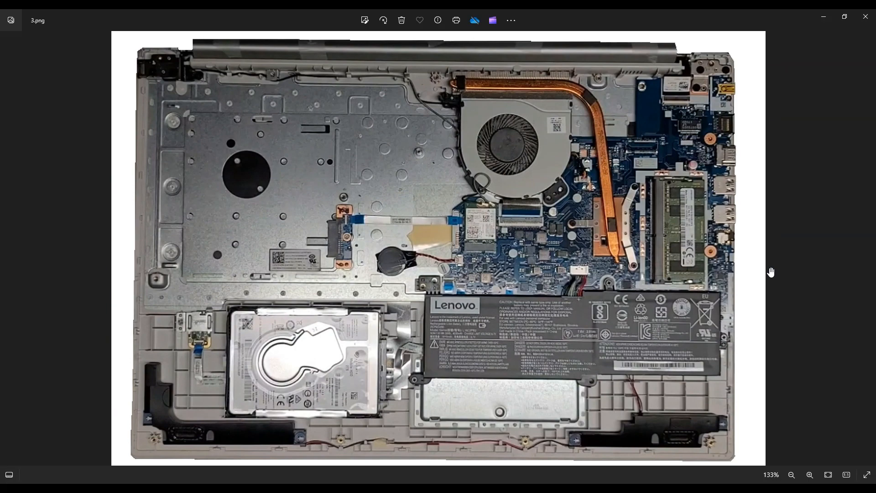
{"action": "mouse_move", "coordinate": [500, 218]}
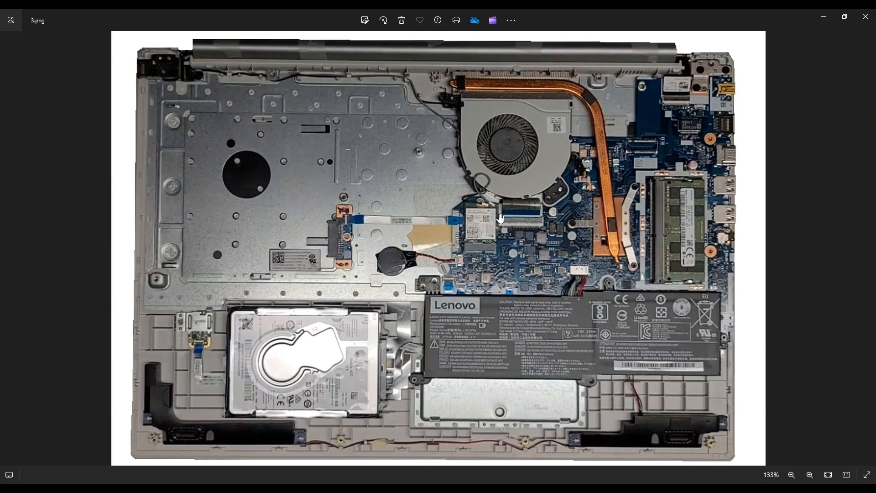
{"action": "mouse_move", "coordinate": [460, 236]}
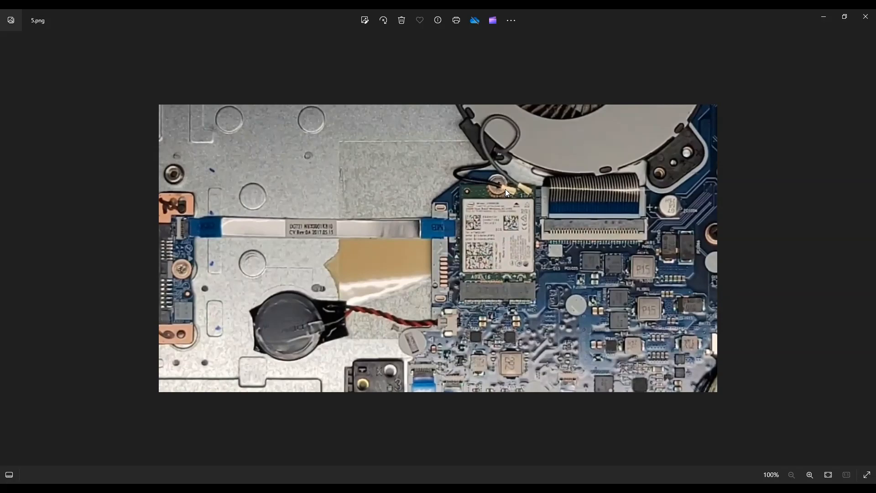
{"action": "mouse_move", "coordinate": [519, 195]}
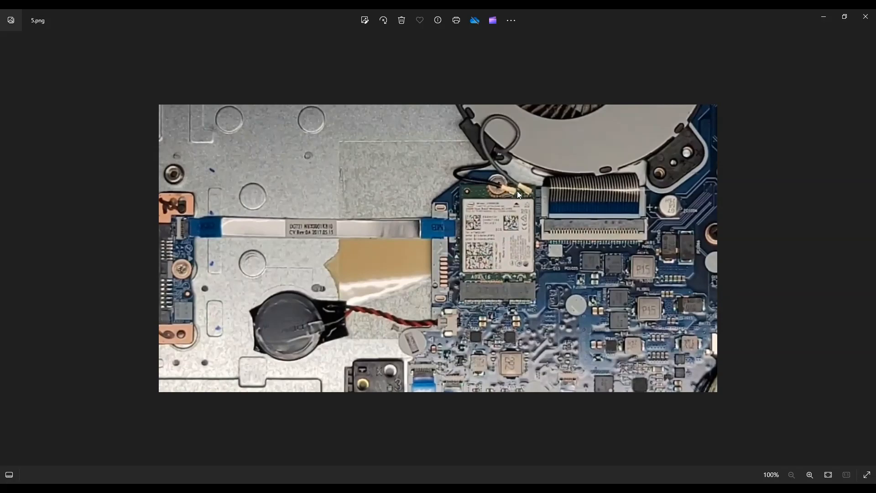
{"action": "mouse_move", "coordinate": [667, 196]}
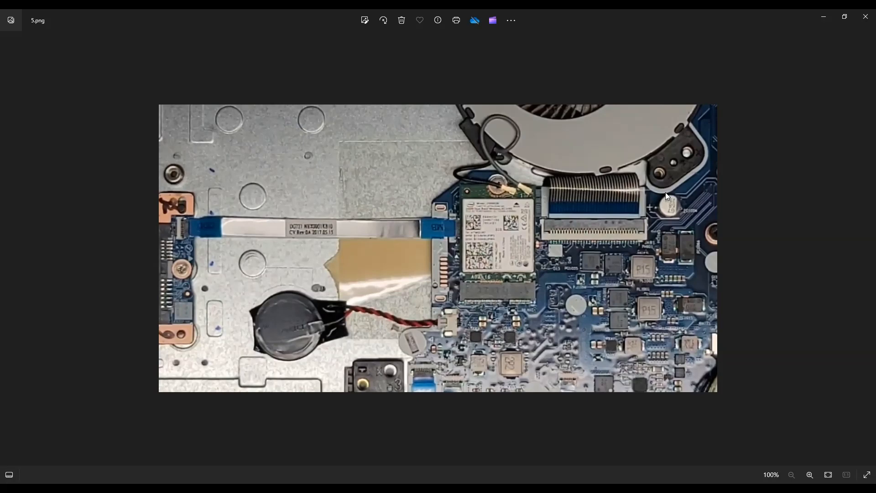
{"action": "mouse_move", "coordinate": [508, 201]}
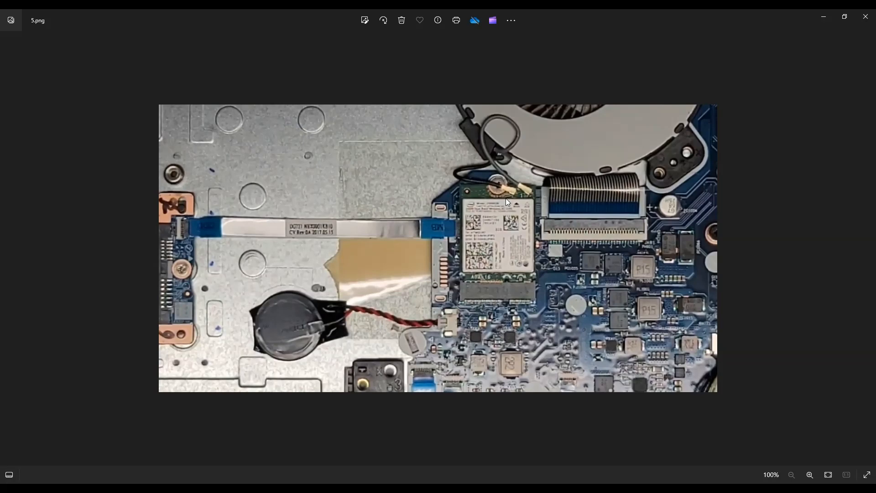
{"action": "mouse_move", "coordinate": [508, 186]}
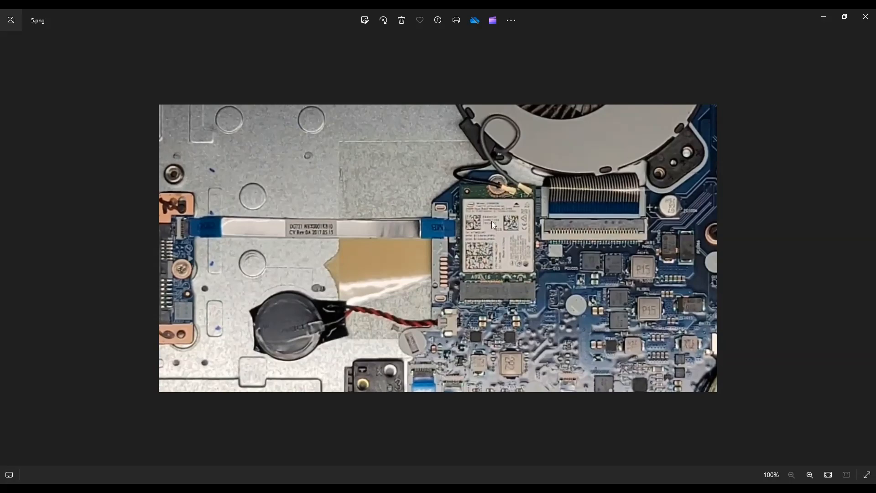
{"action": "mouse_move", "coordinate": [484, 261]}
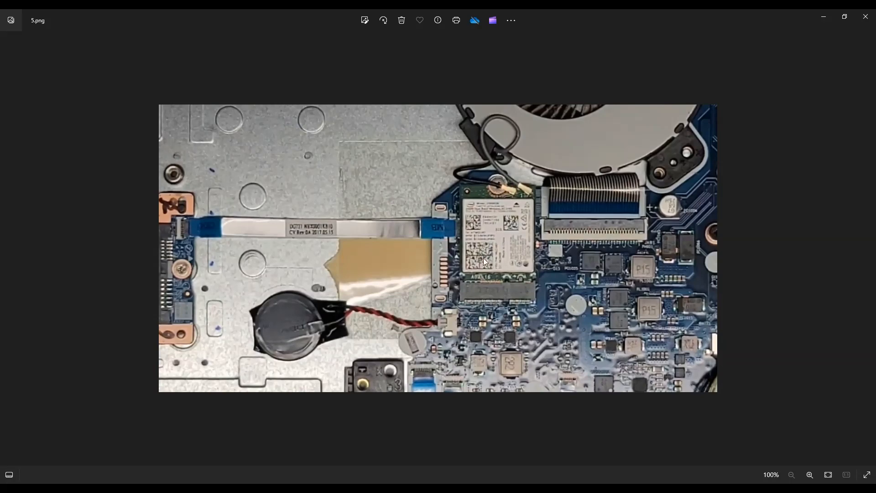
{"action": "mouse_move", "coordinate": [669, 257]}
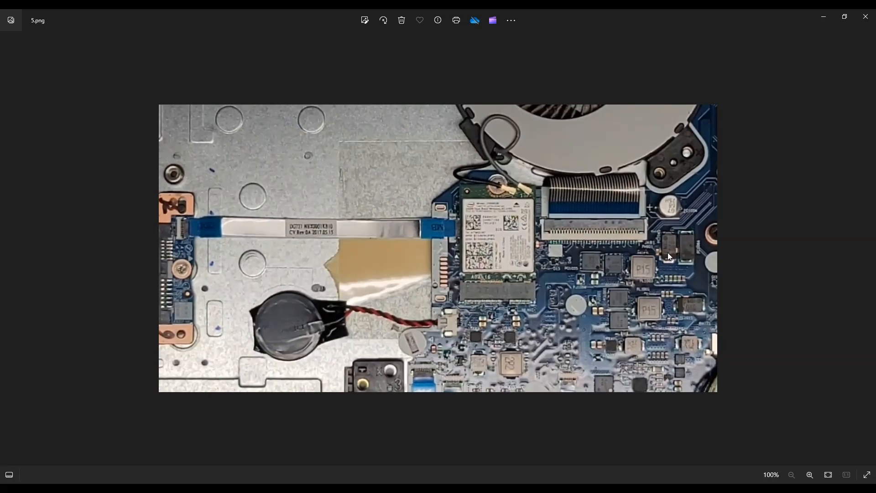
{"action": "mouse_move", "coordinate": [639, 166]}
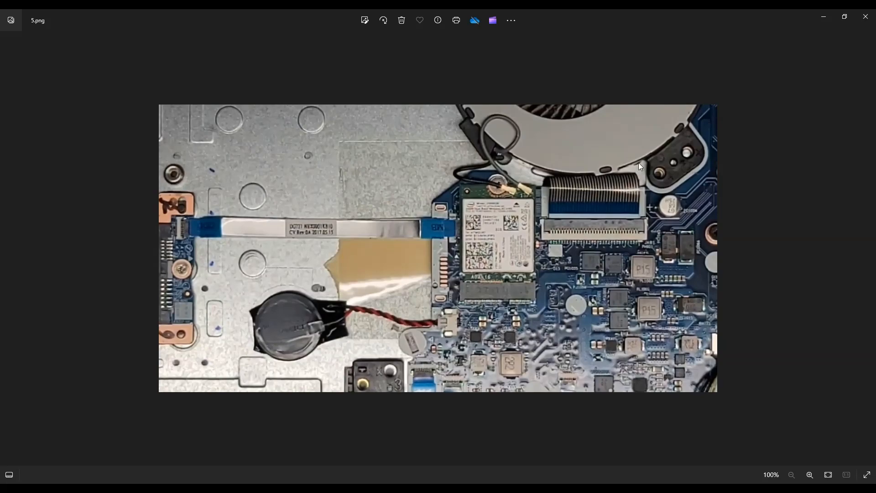